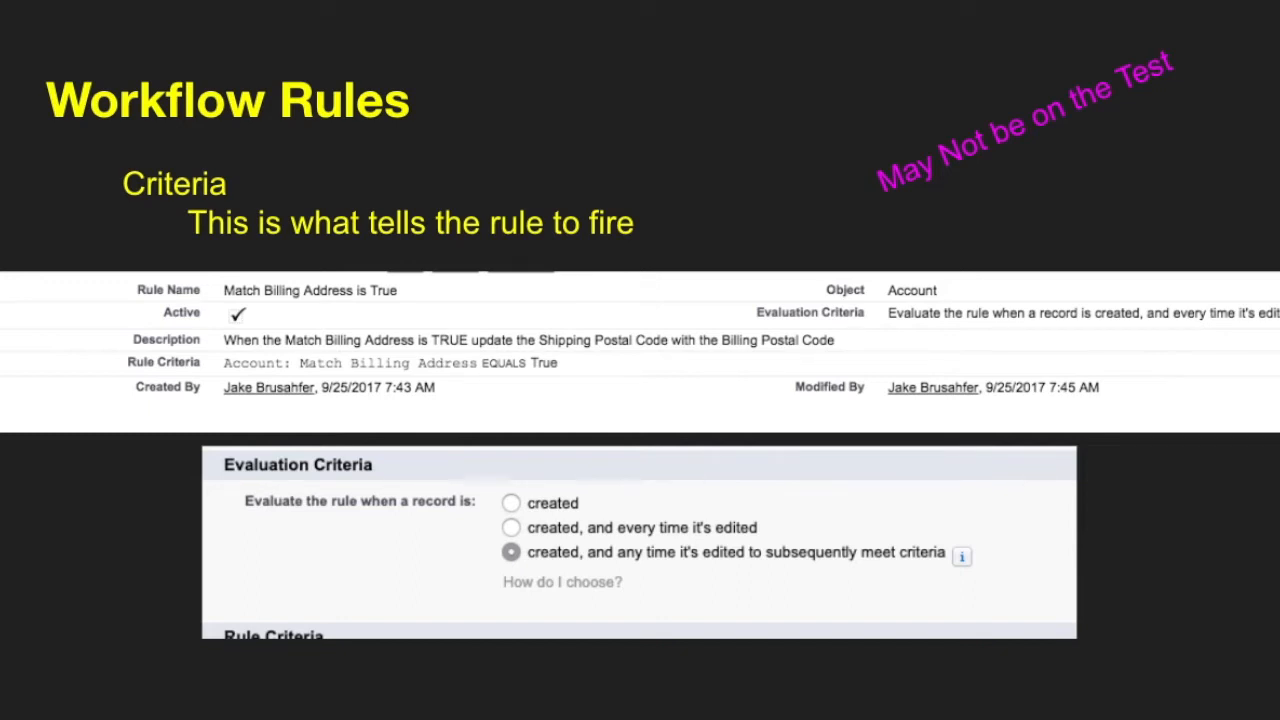
pyautogui.moveTo(922, 4)
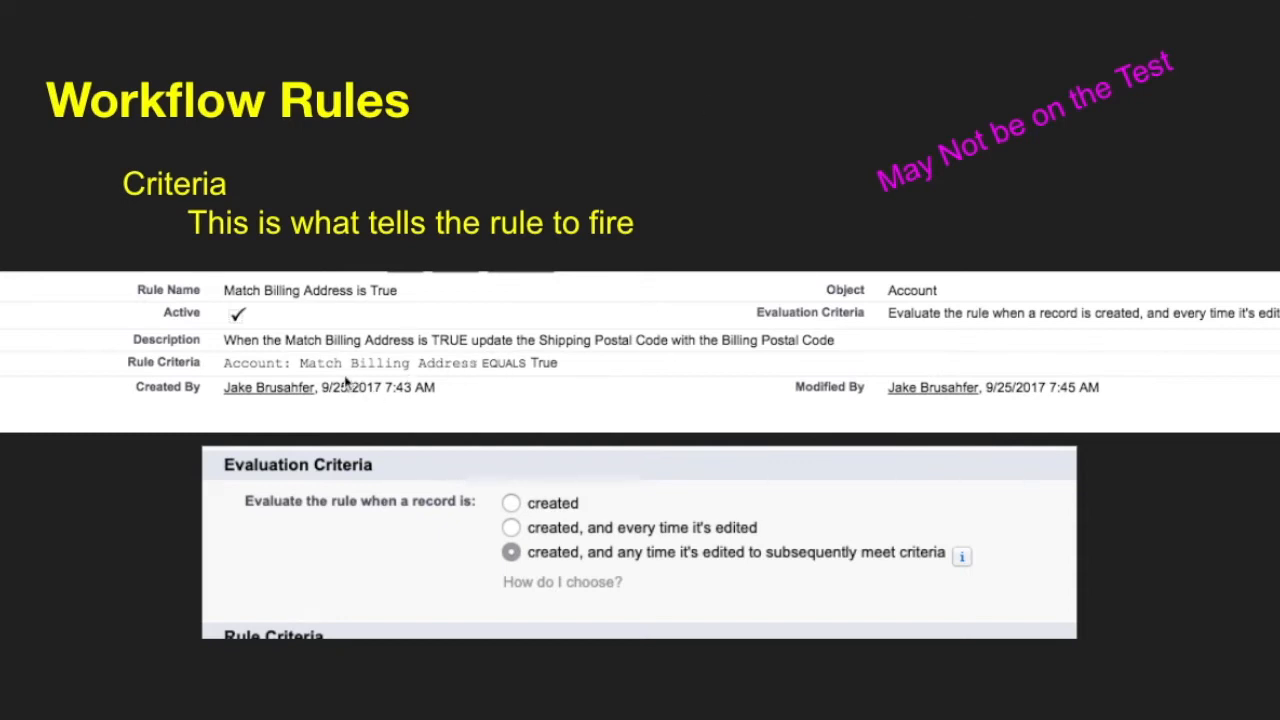
pyautogui.moveTo(352, 365)
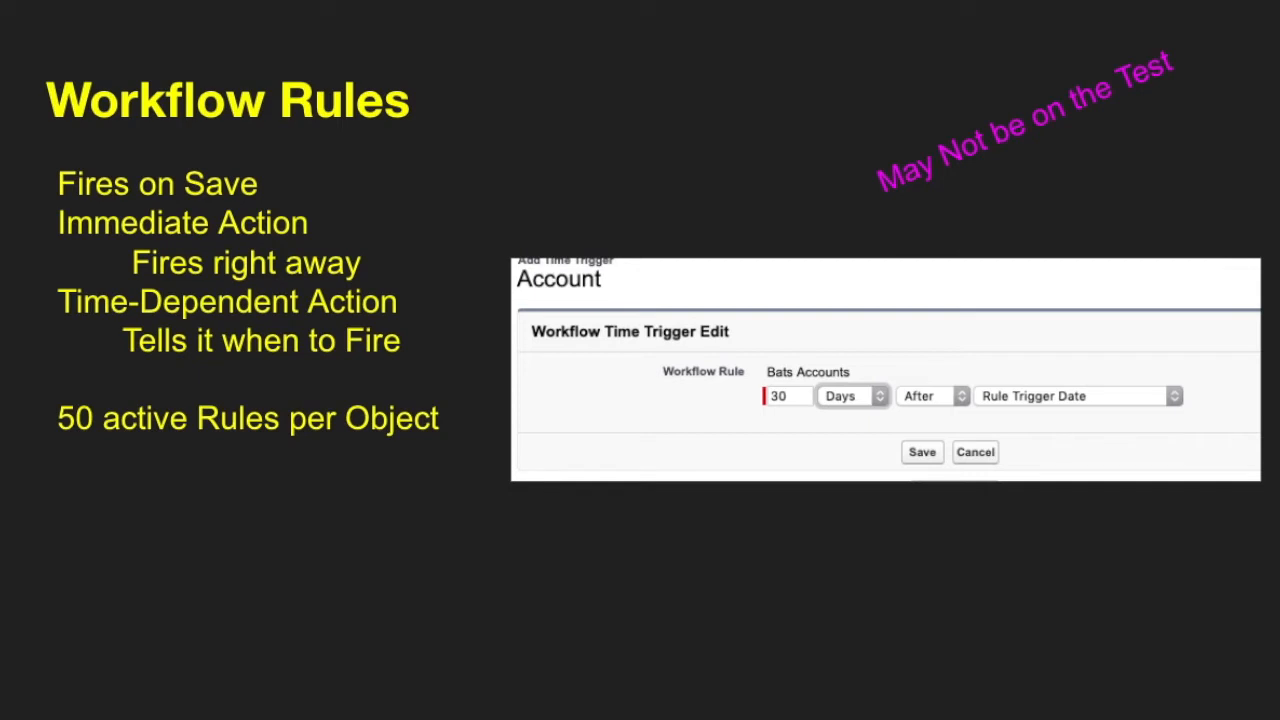
pyautogui.moveTo(630, 527)
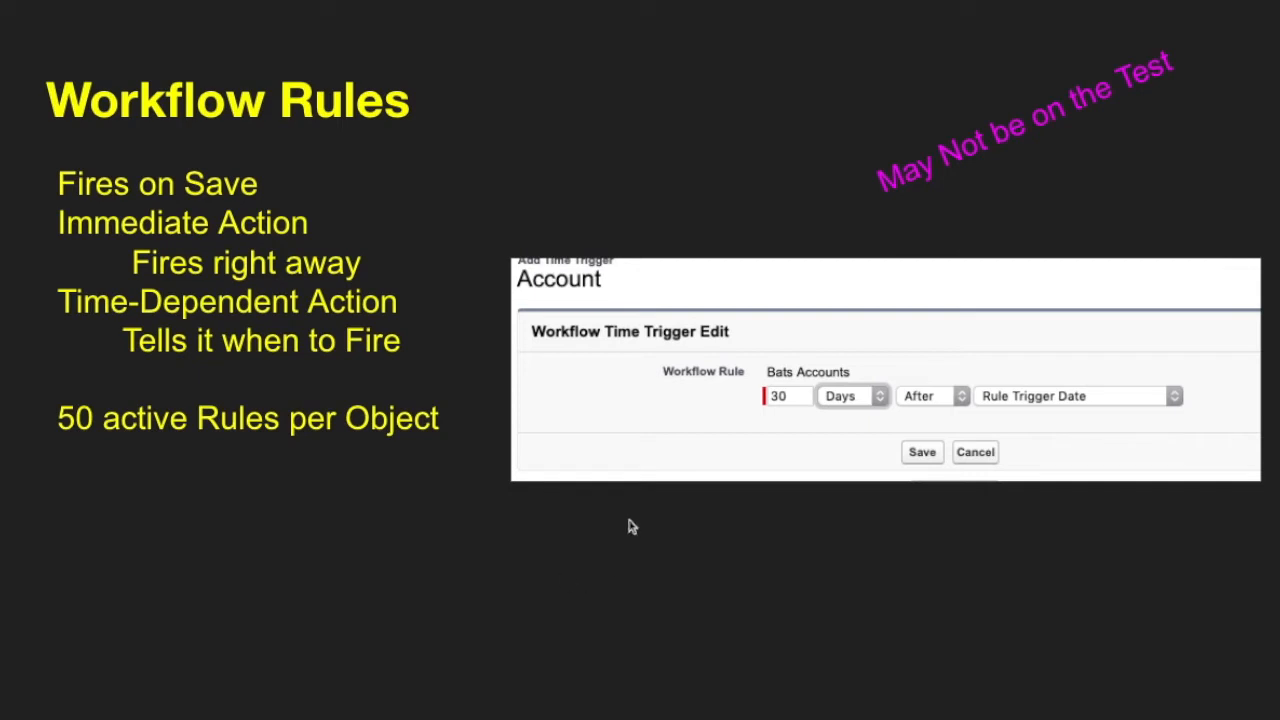
pyautogui.moveTo(773, 415)
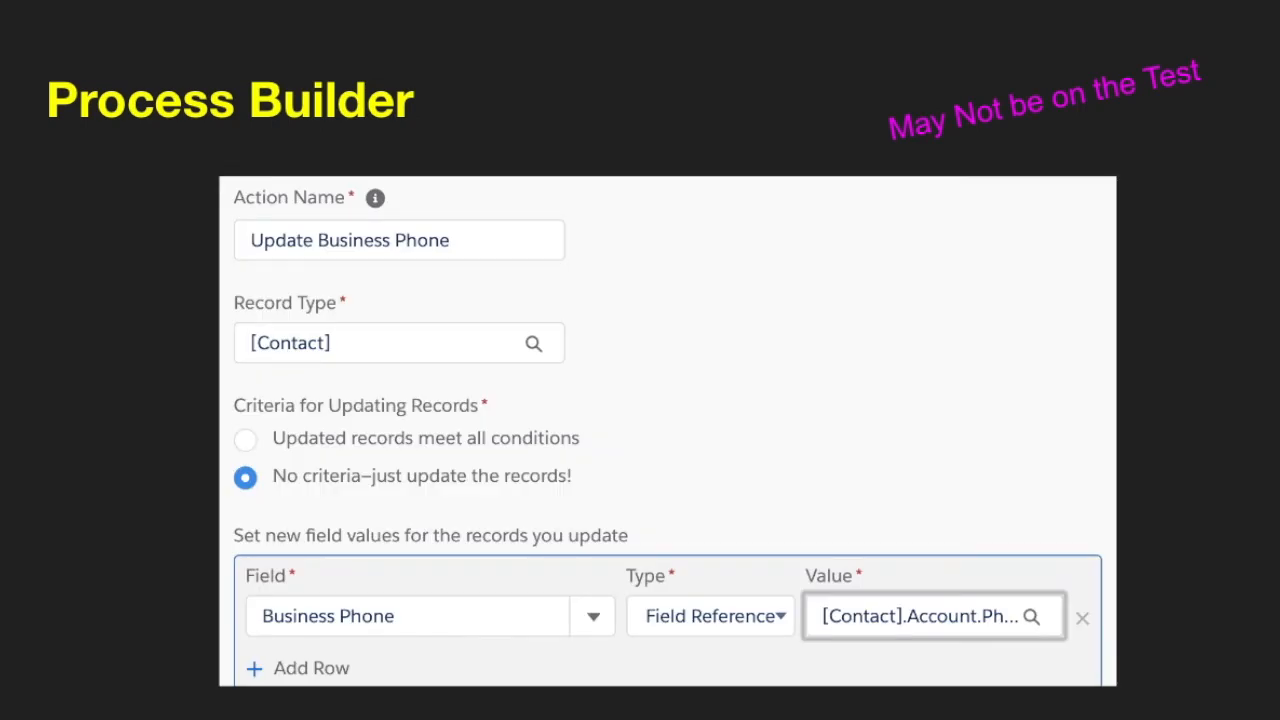
pyautogui.moveTo(388, 387)
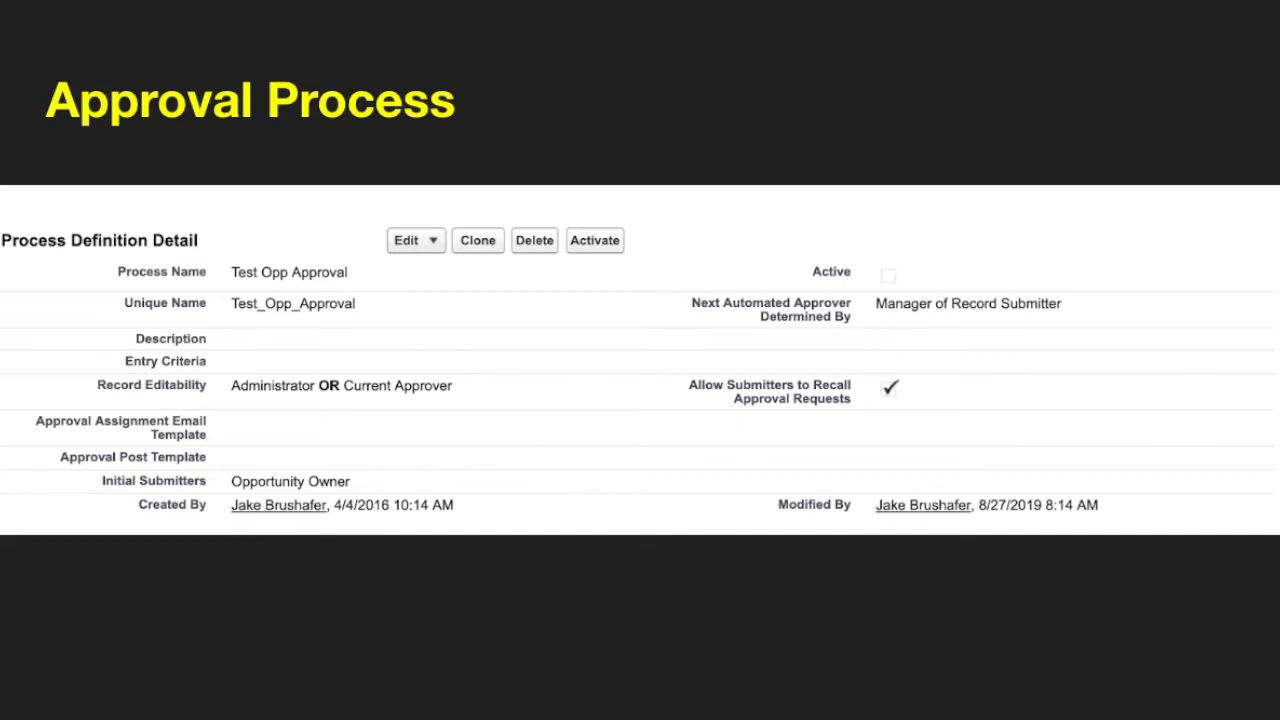
pyautogui.moveTo(358, 302)
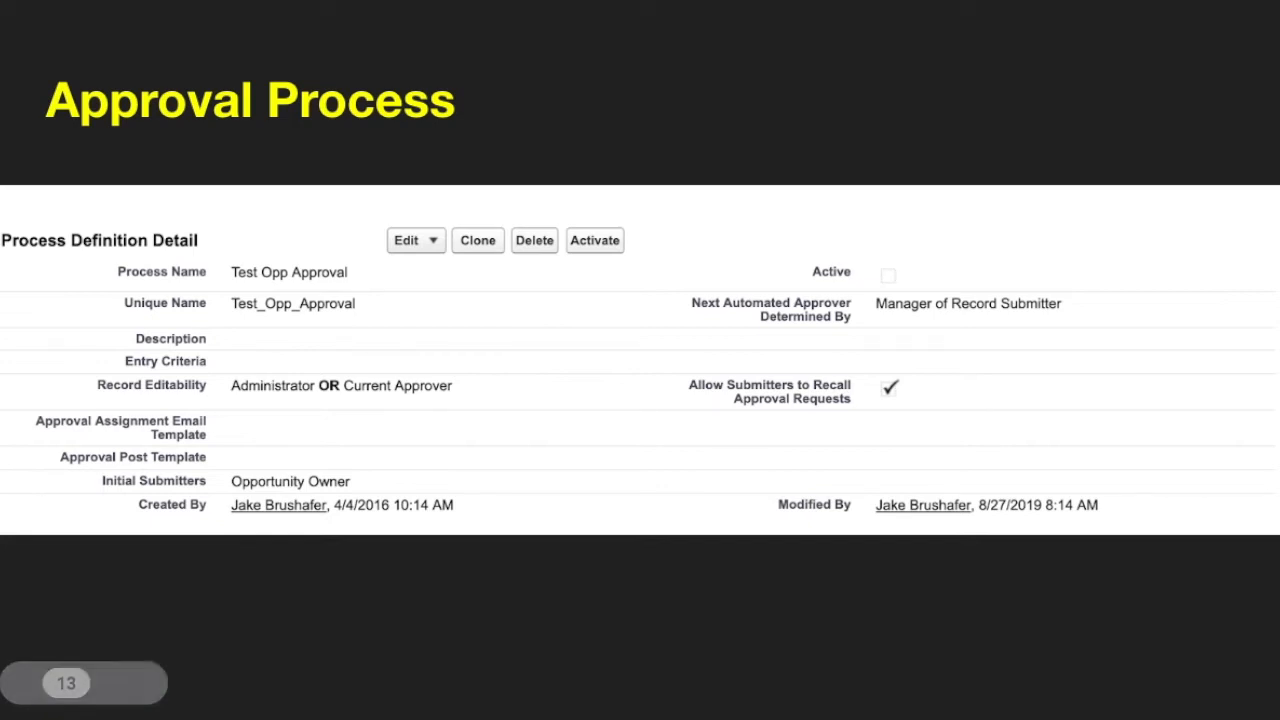
pyautogui.moveTo(238, 400)
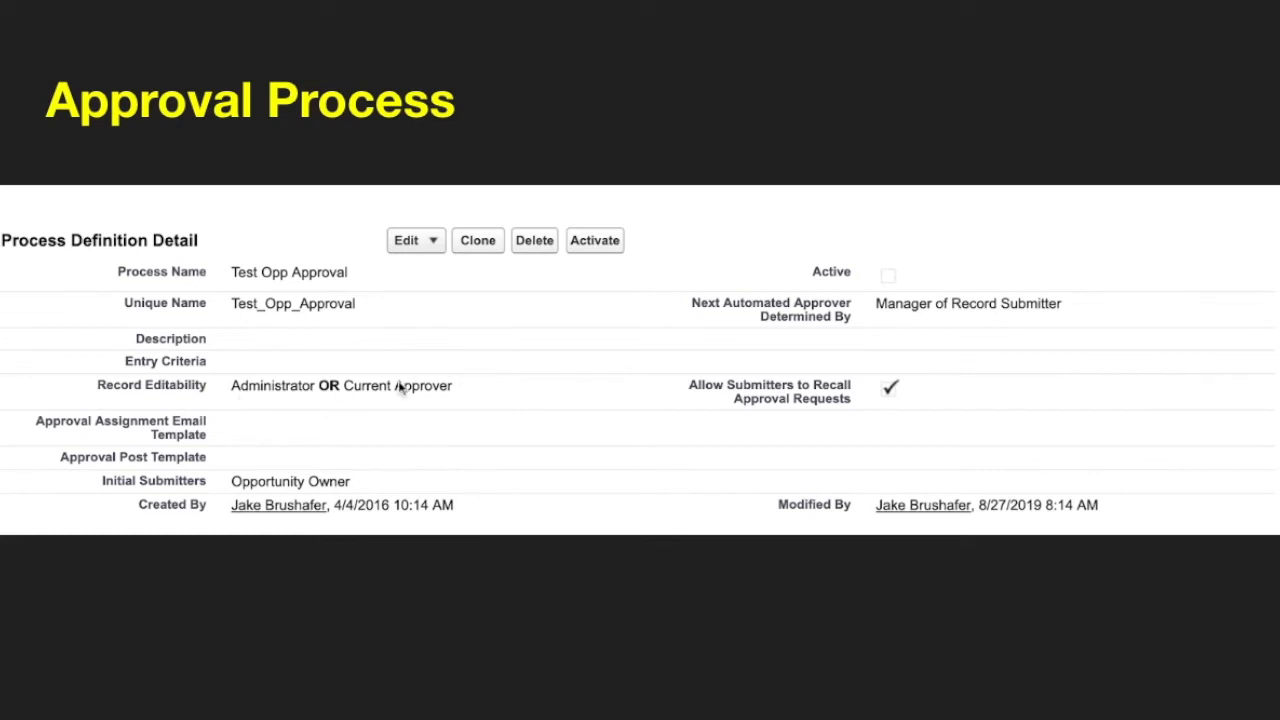
pyautogui.moveTo(398, 398)
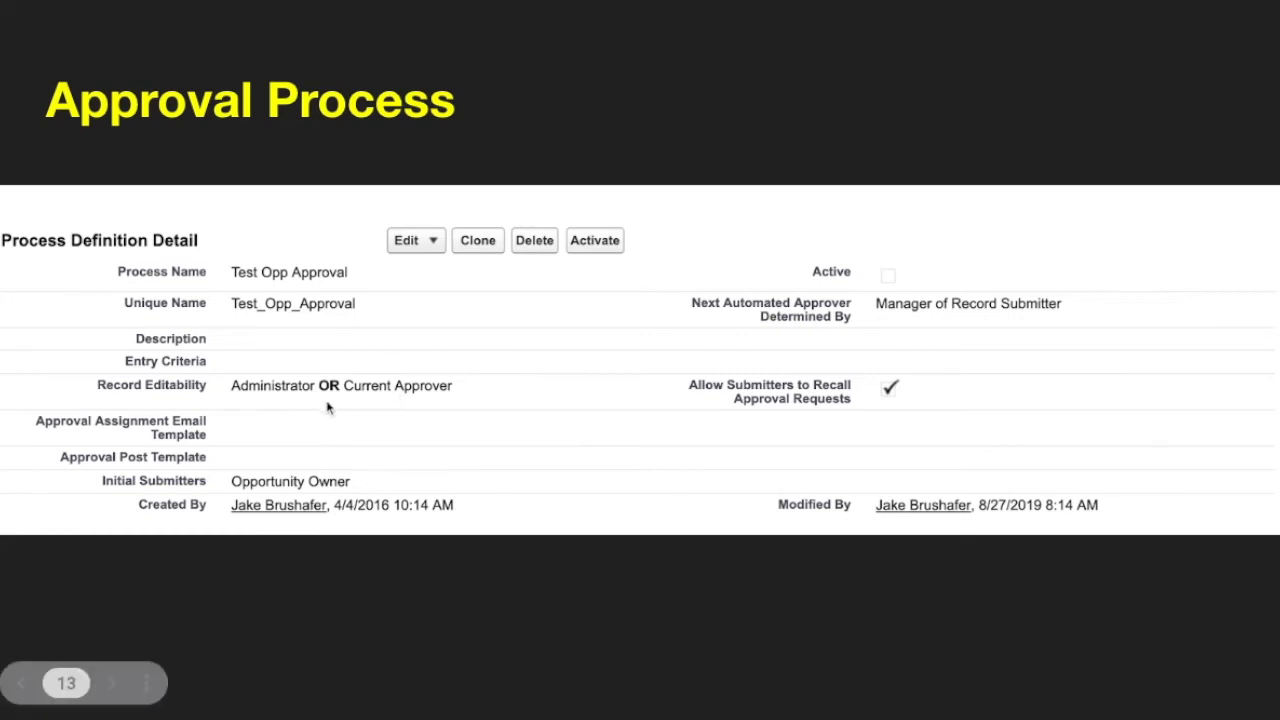
pyautogui.moveTo(278, 402)
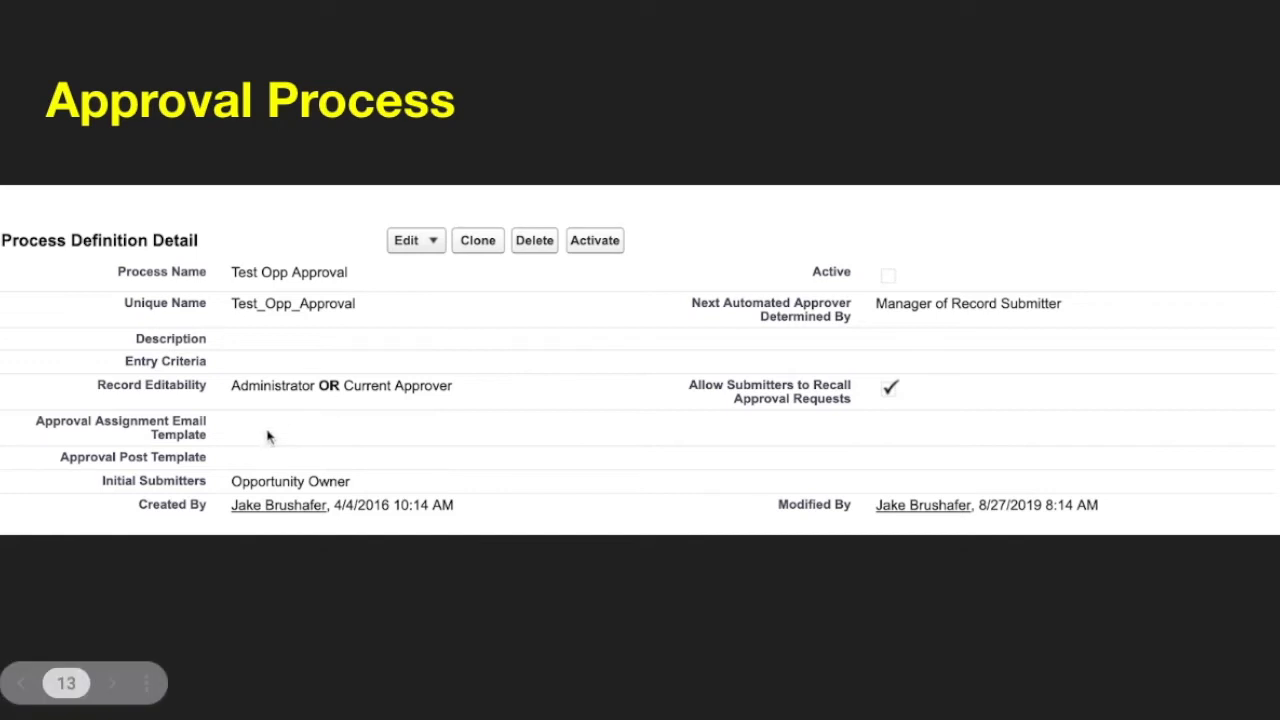
pyautogui.moveTo(268, 438)
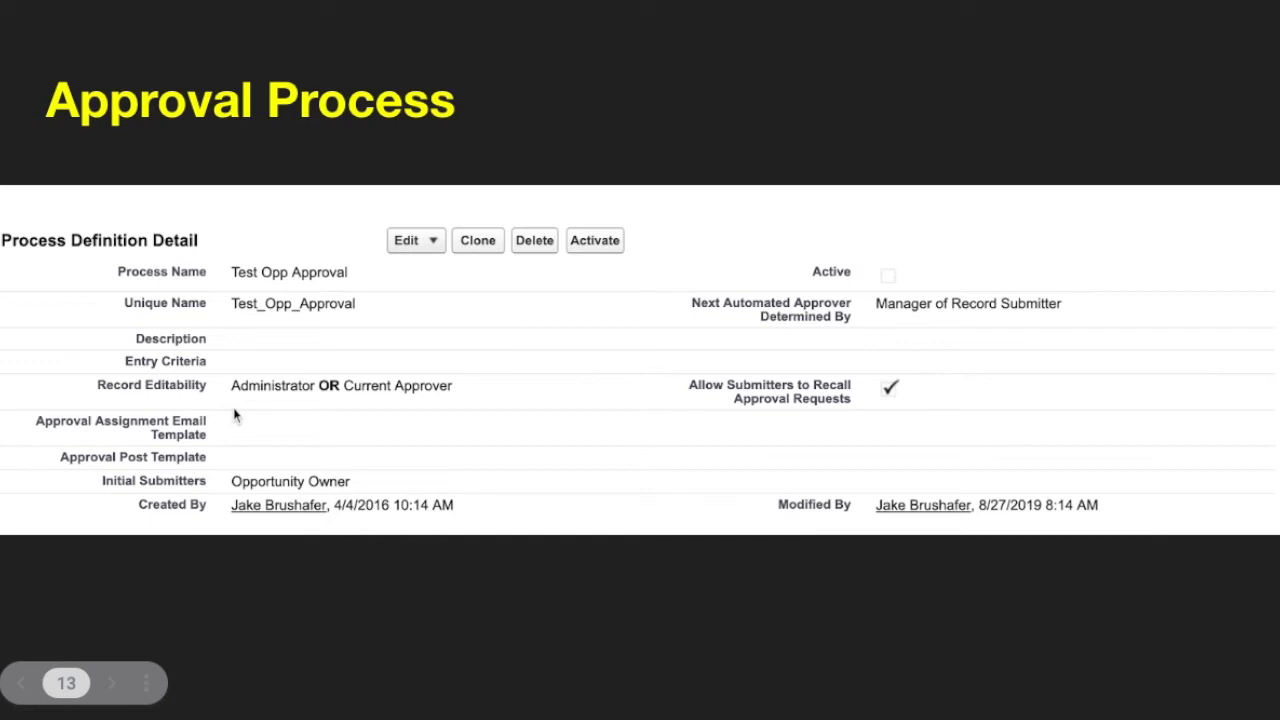
pyautogui.moveTo(200, 471)
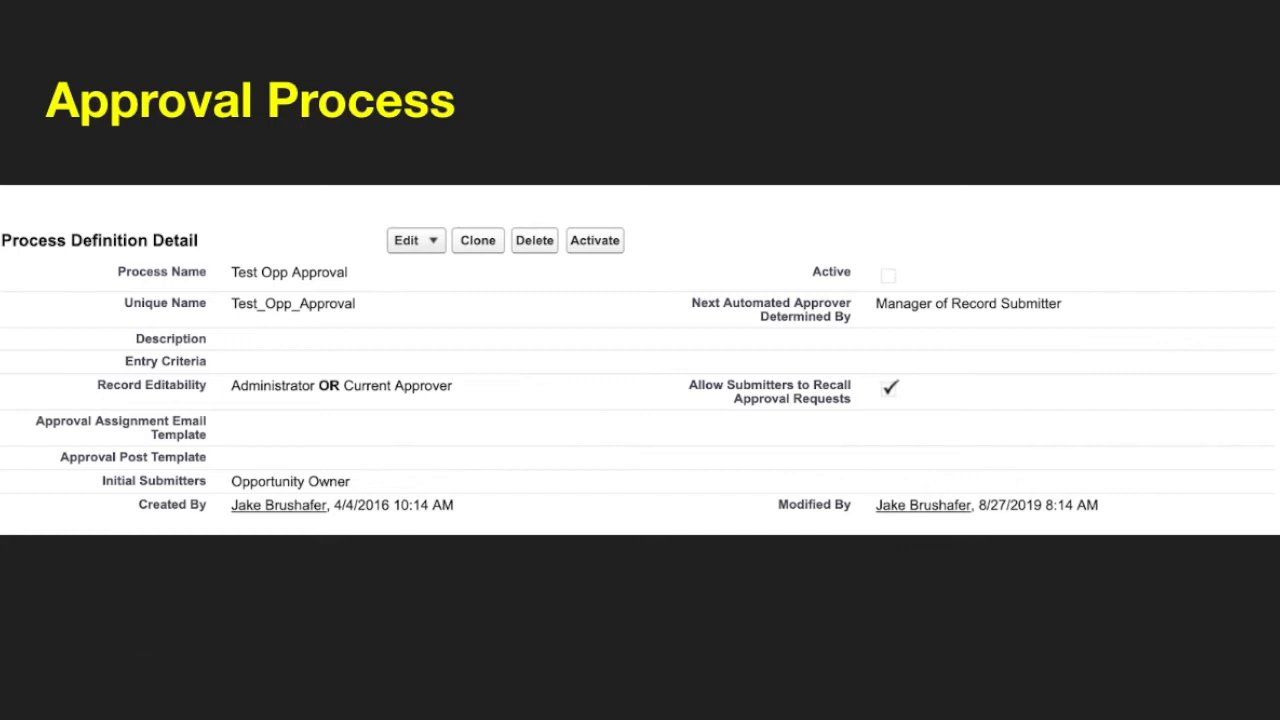
pyautogui.moveTo(940, 250)
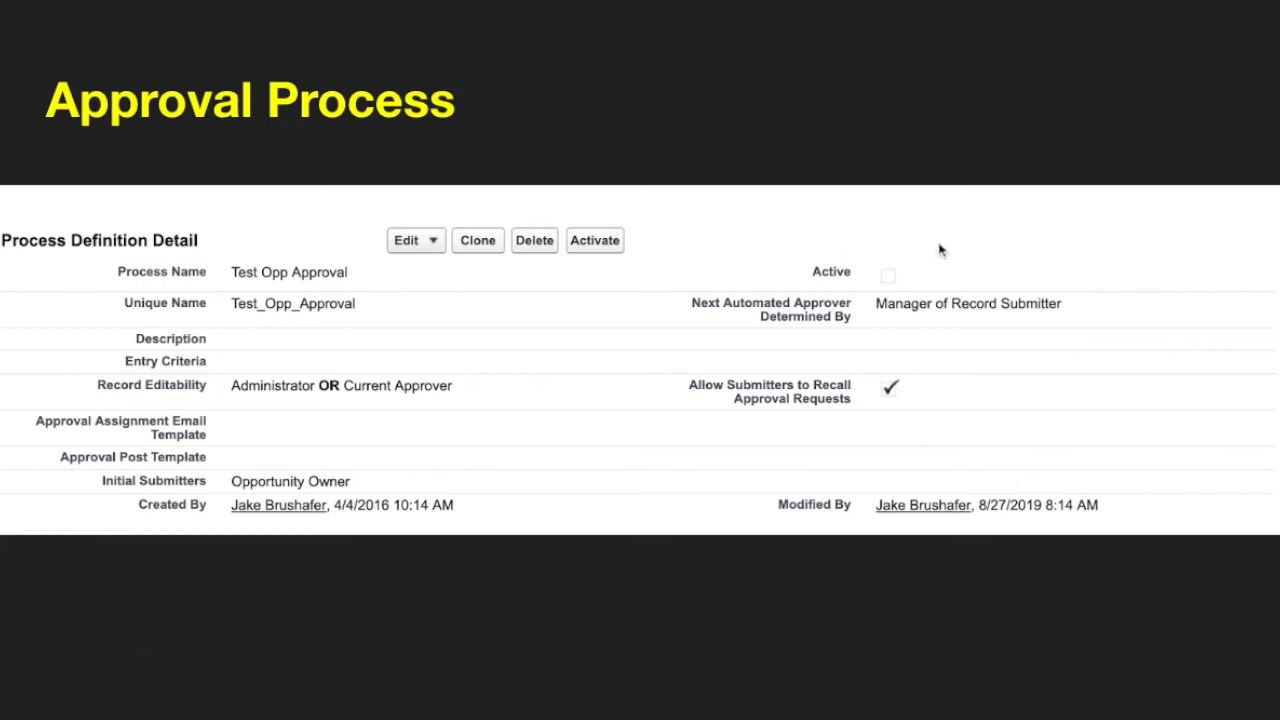
pyautogui.moveTo(940, 250)
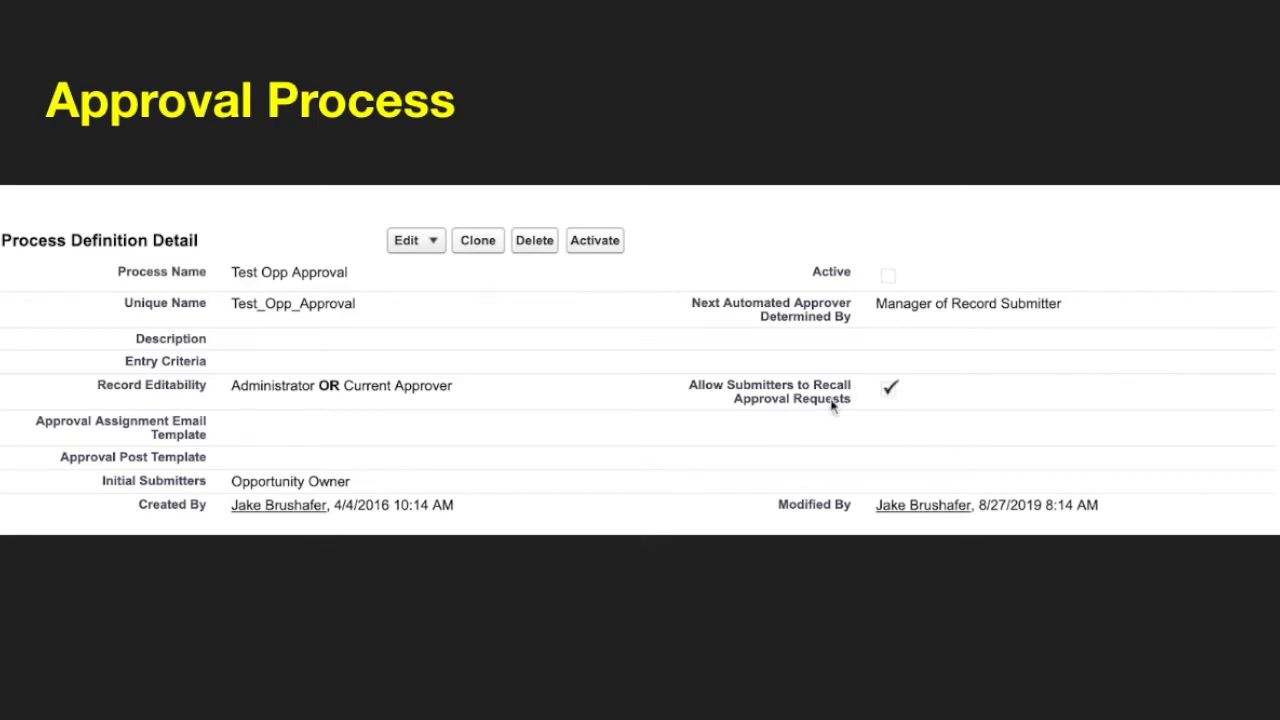
pyautogui.moveTo(930, 370)
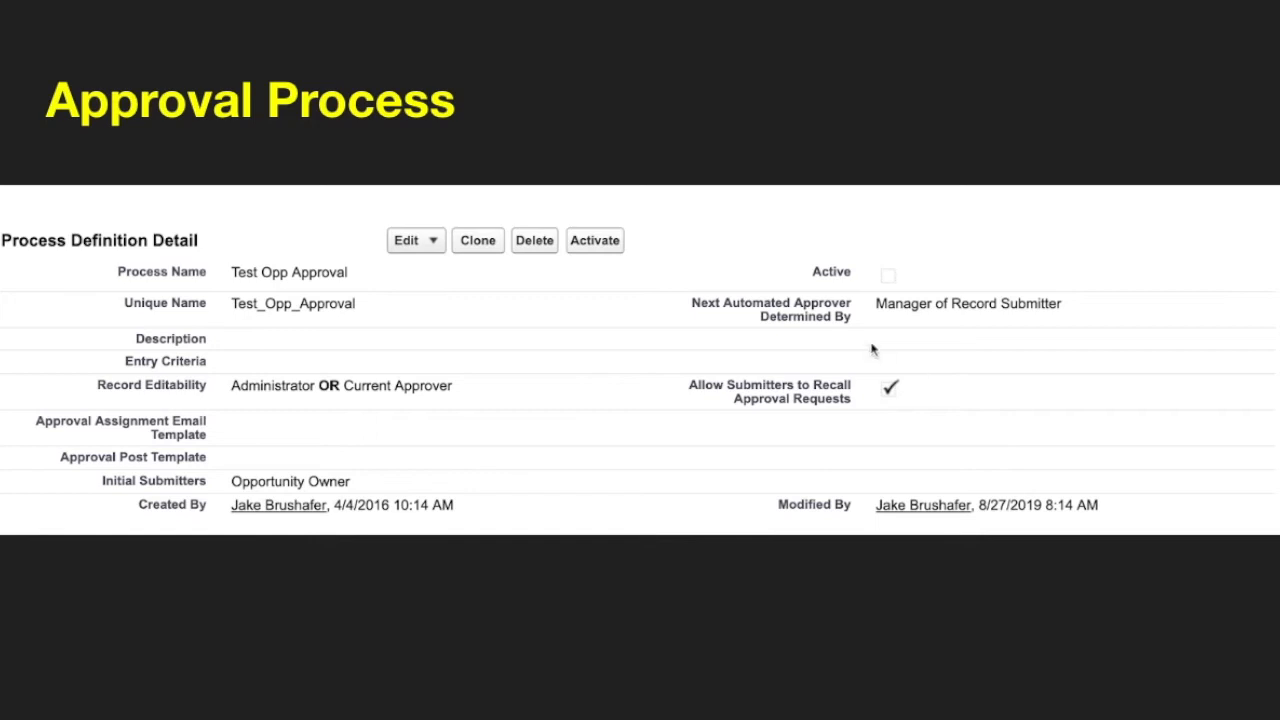
pyautogui.moveTo(940, 343)
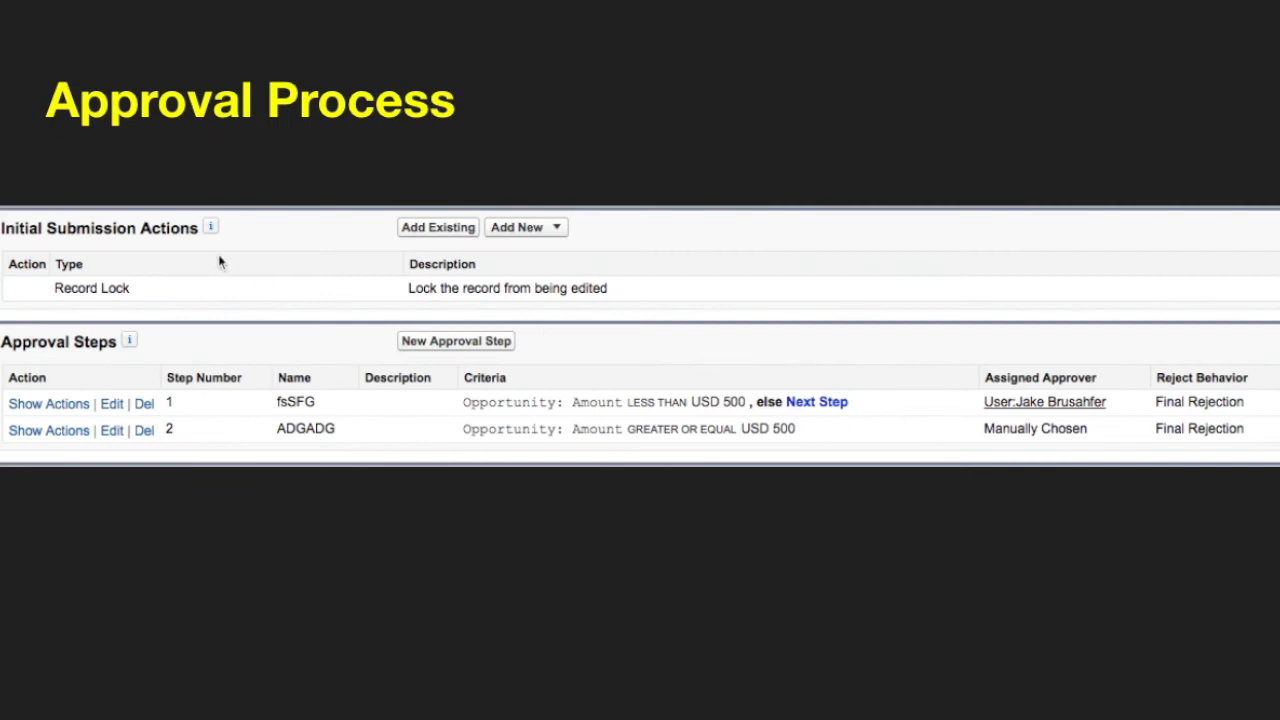
pyautogui.moveTo(168, 278)
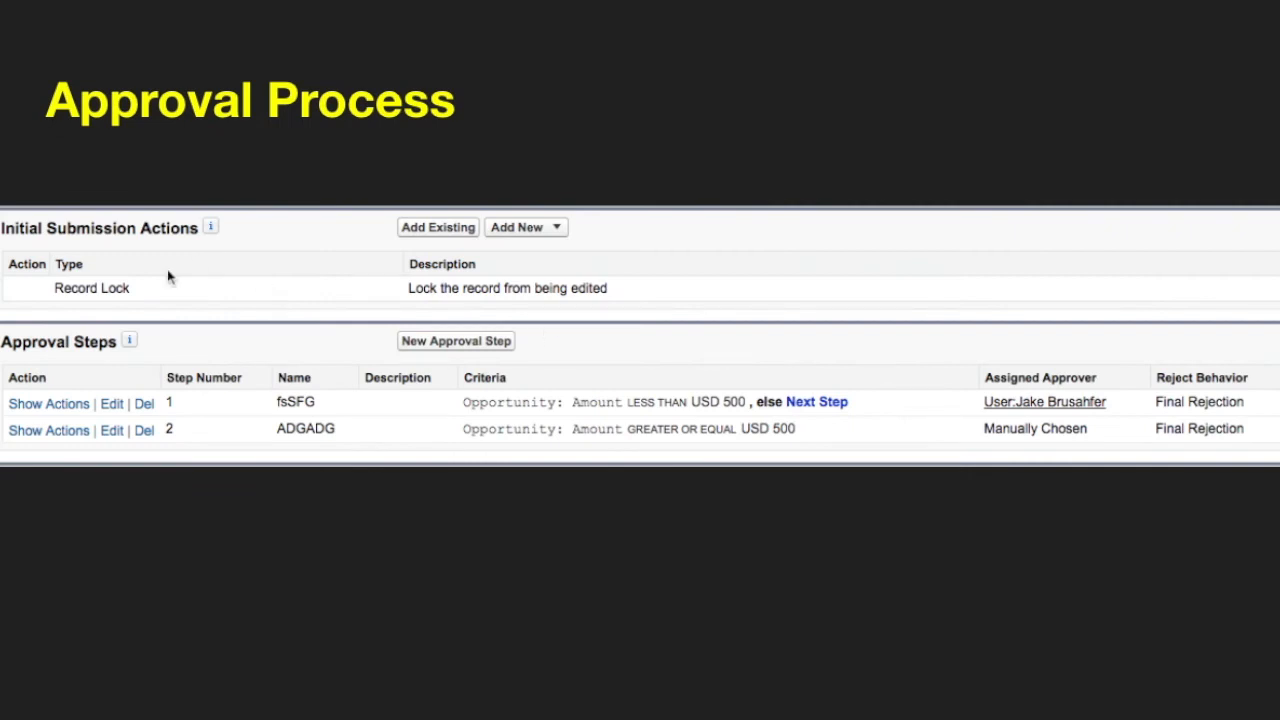
pyautogui.moveTo(418, 293)
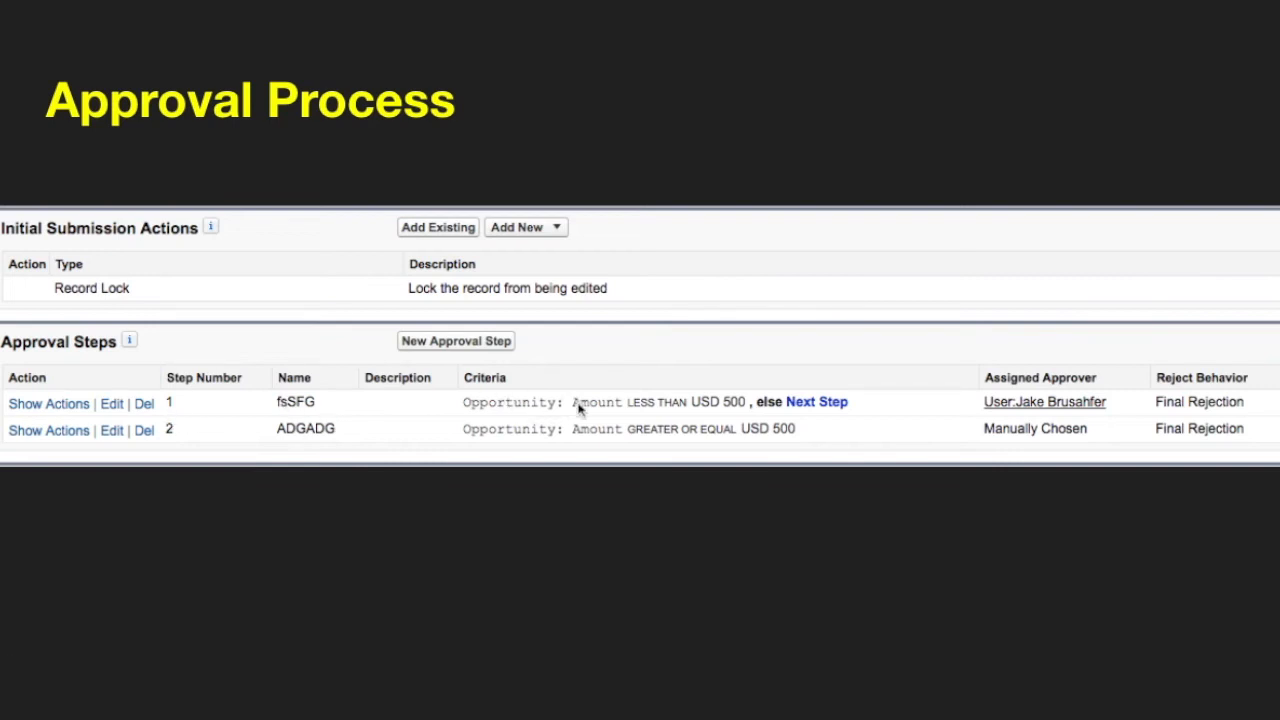
pyautogui.moveTo(1031, 384)
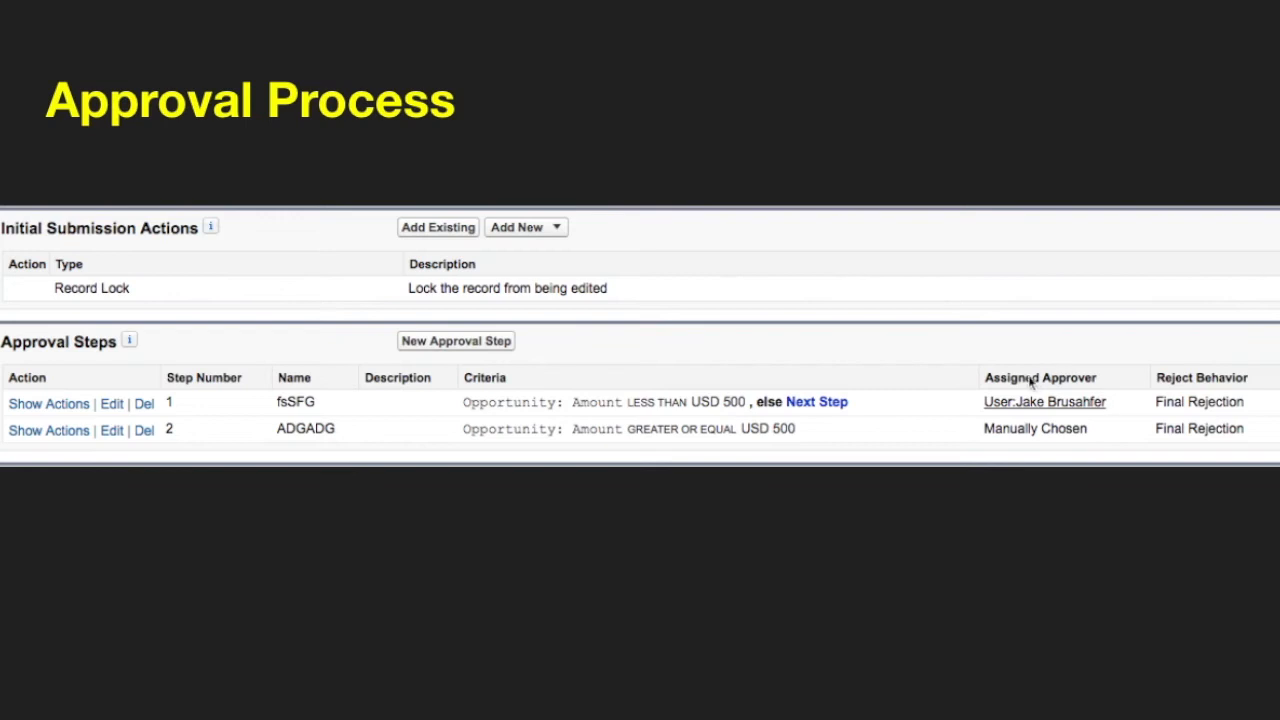
pyautogui.moveTo(782, 414)
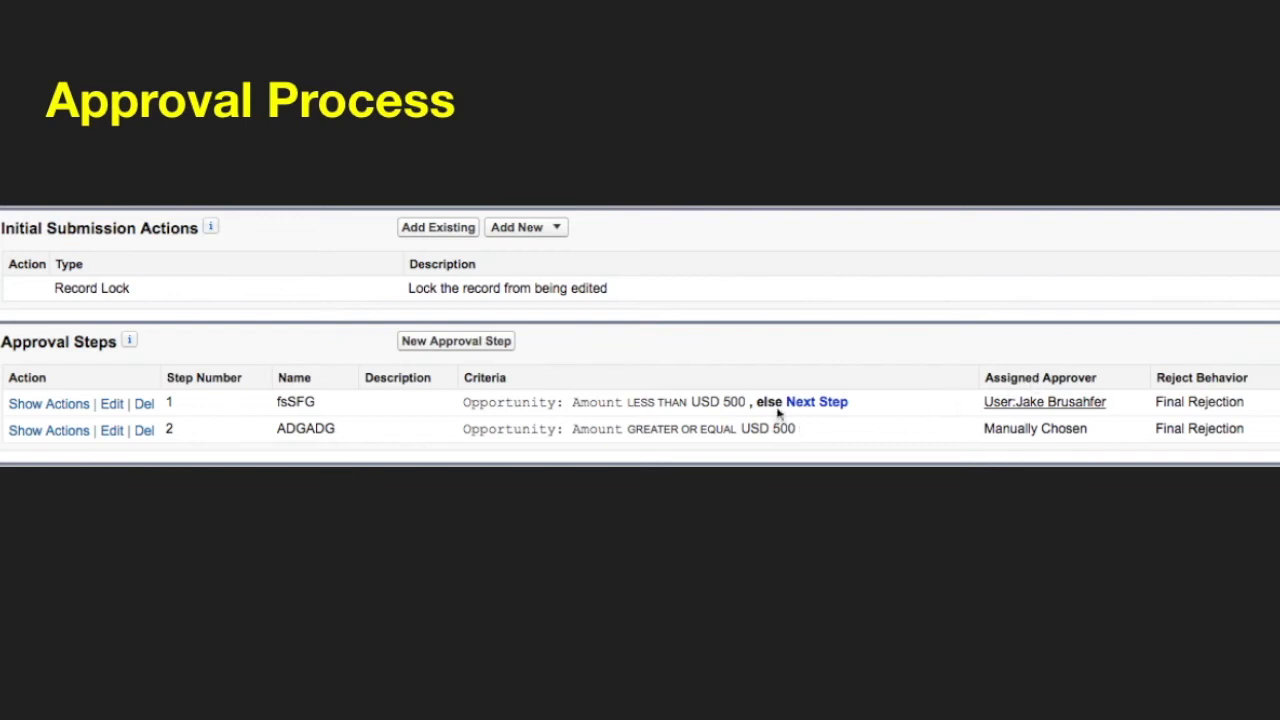
pyautogui.moveTo(705, 400)
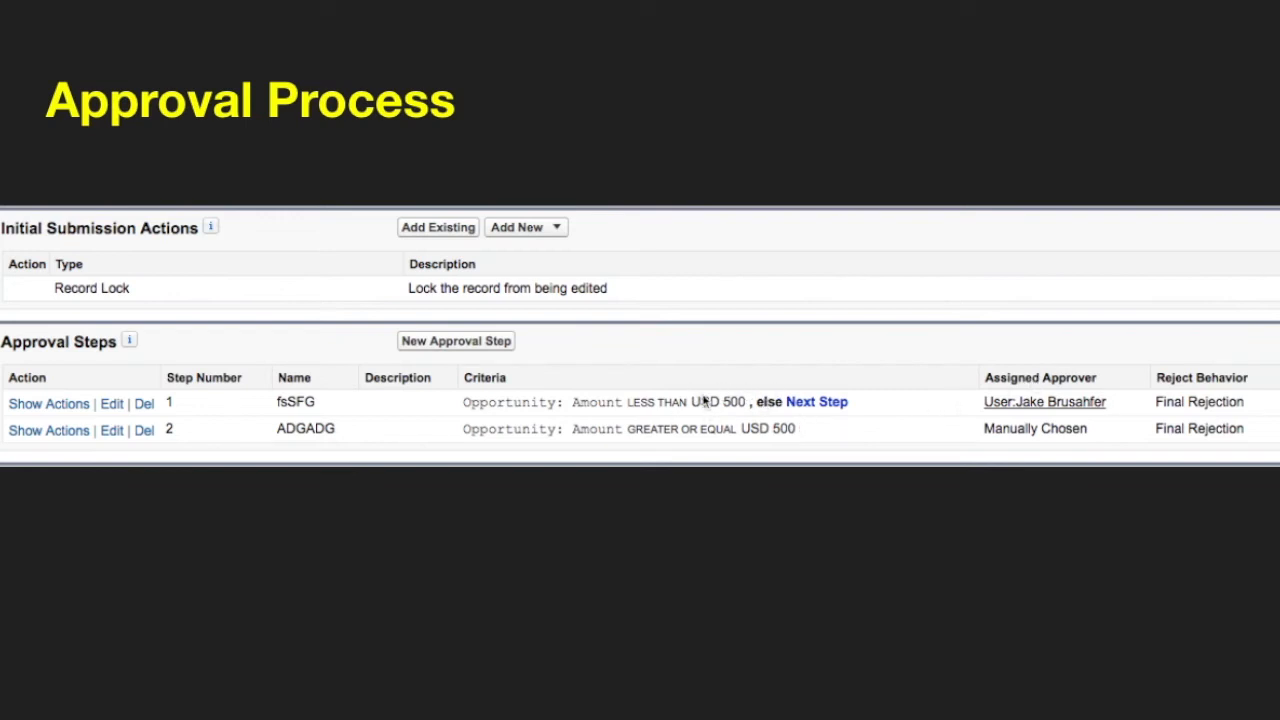
pyautogui.moveTo(780, 424)
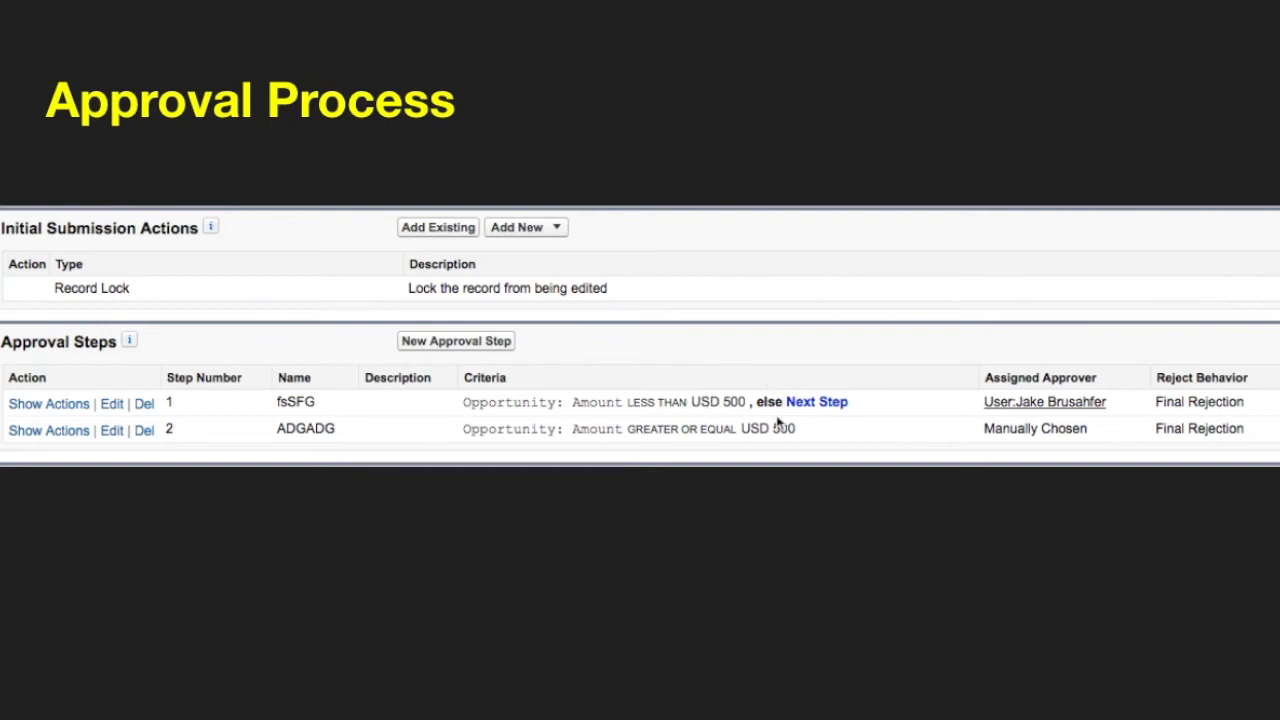
pyautogui.moveTo(725, 443)
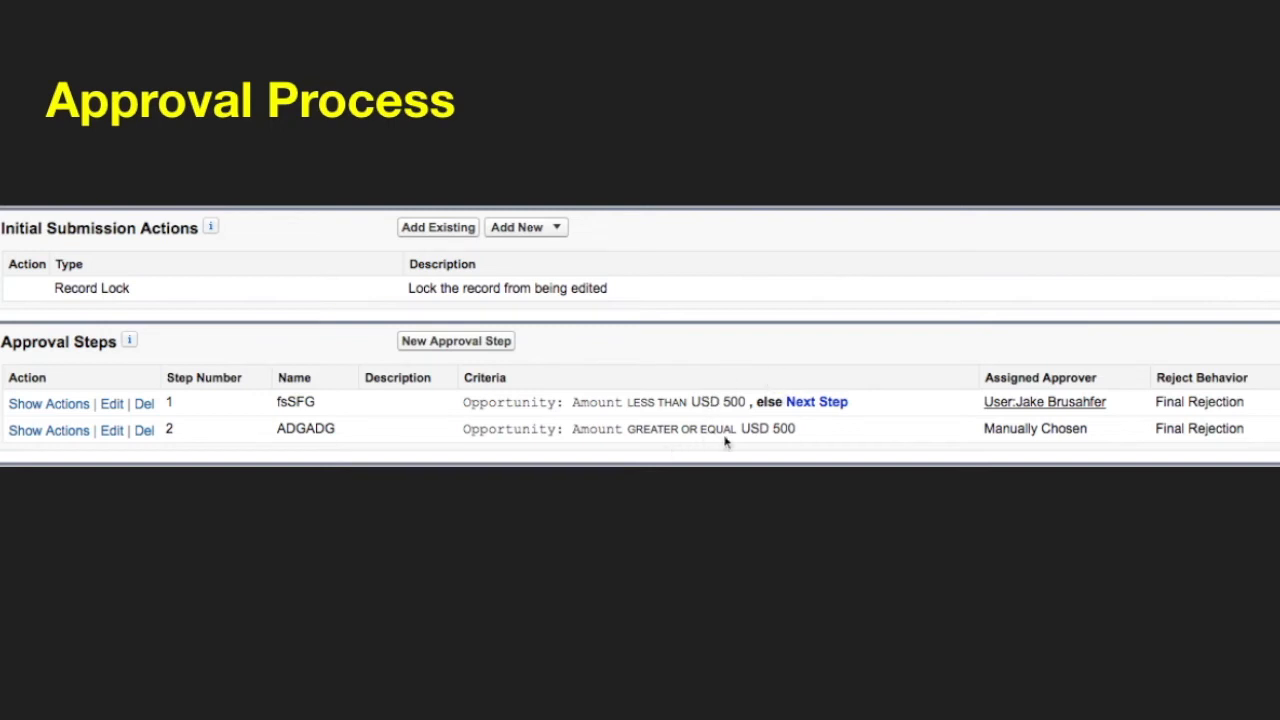
pyautogui.moveTo(878, 388)
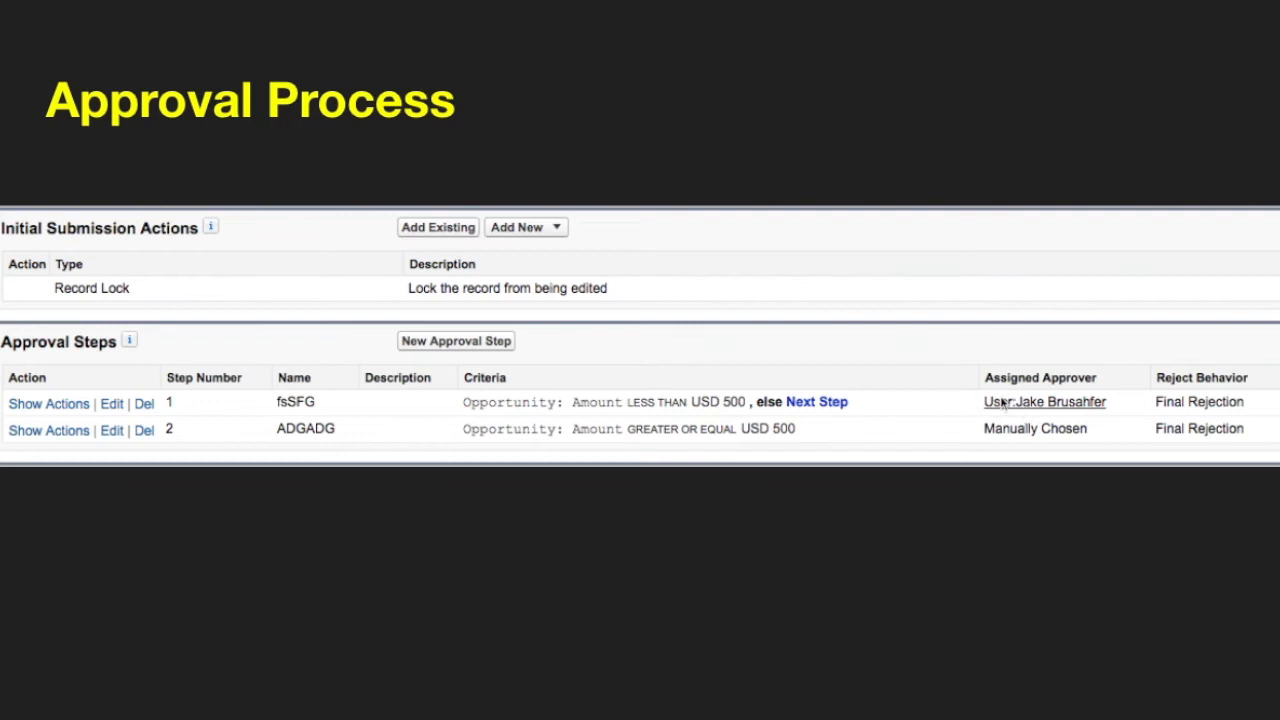
pyautogui.moveTo(766, 424)
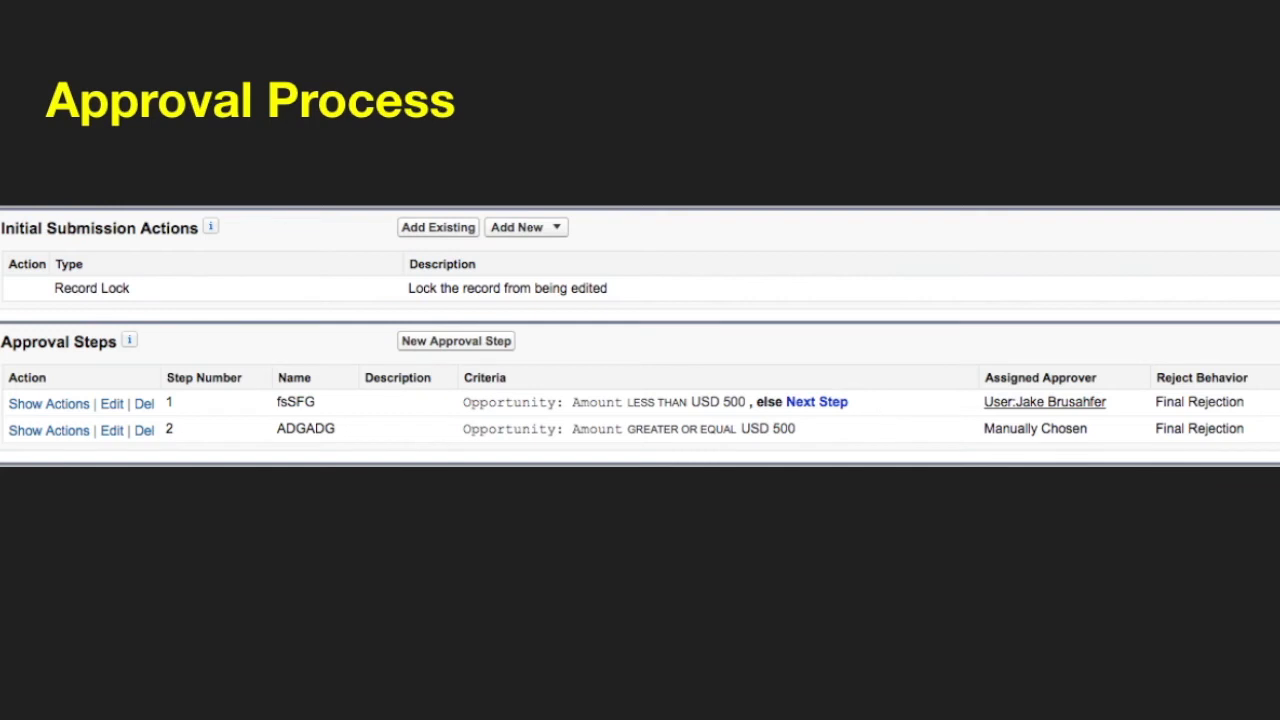
pyautogui.scroll(-3)
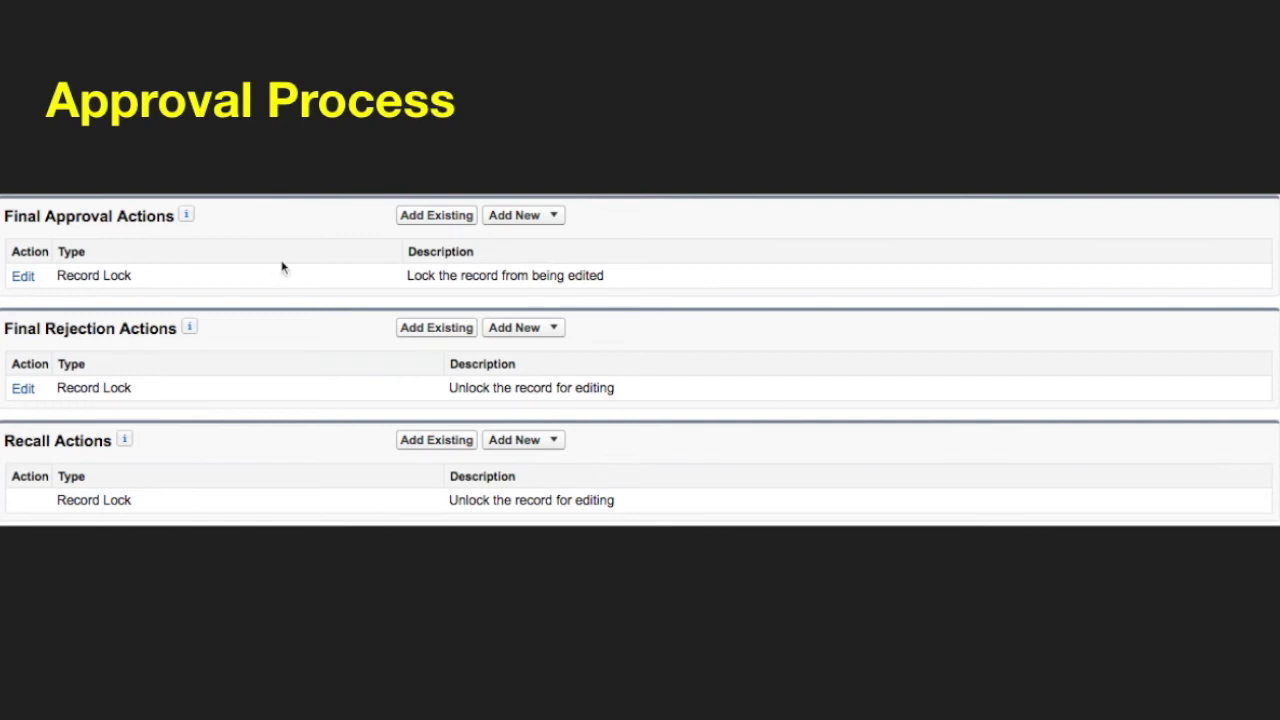
pyautogui.moveTo(155, 338)
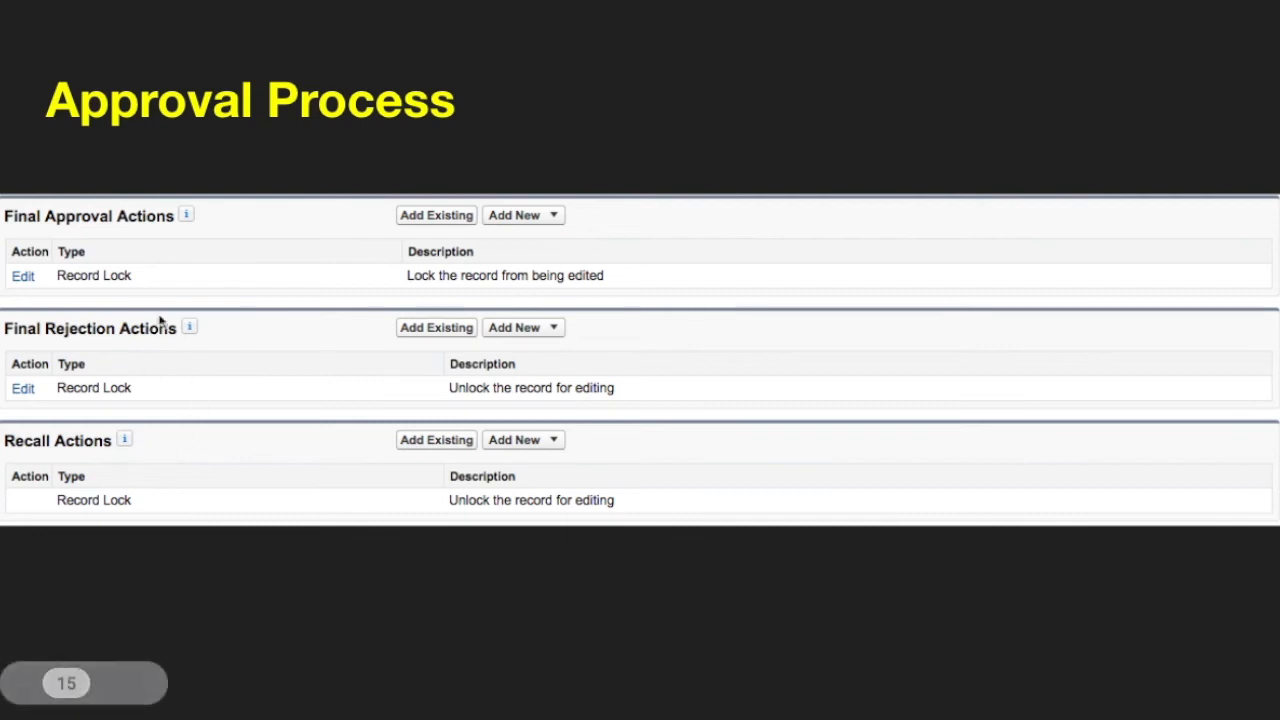
pyautogui.moveTo(153, 253)
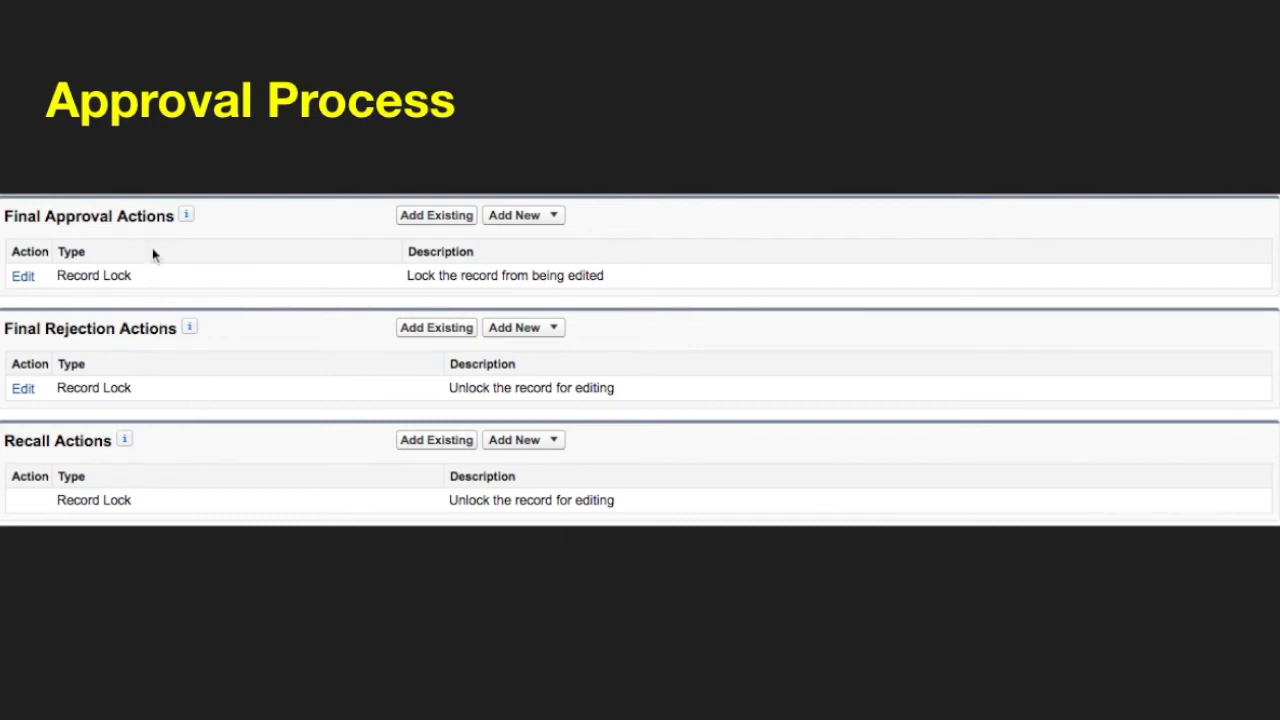
pyautogui.moveTo(119, 282)
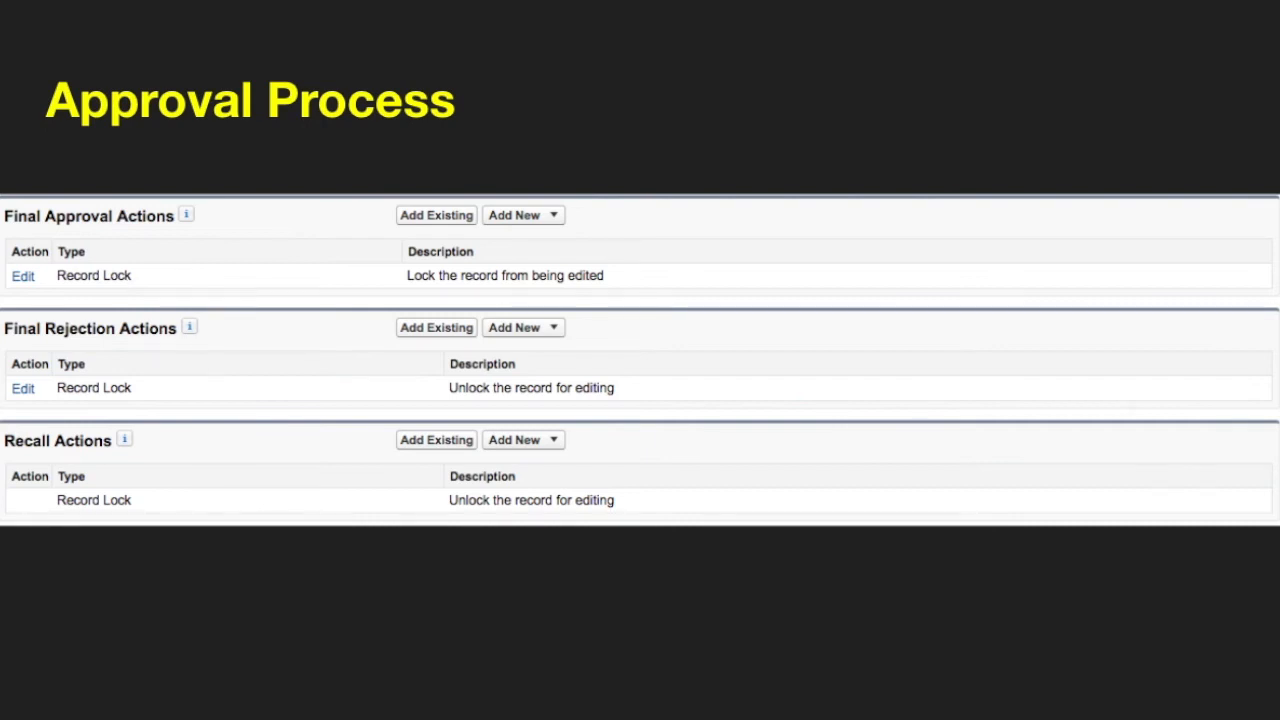
pyautogui.moveTo(133, 347)
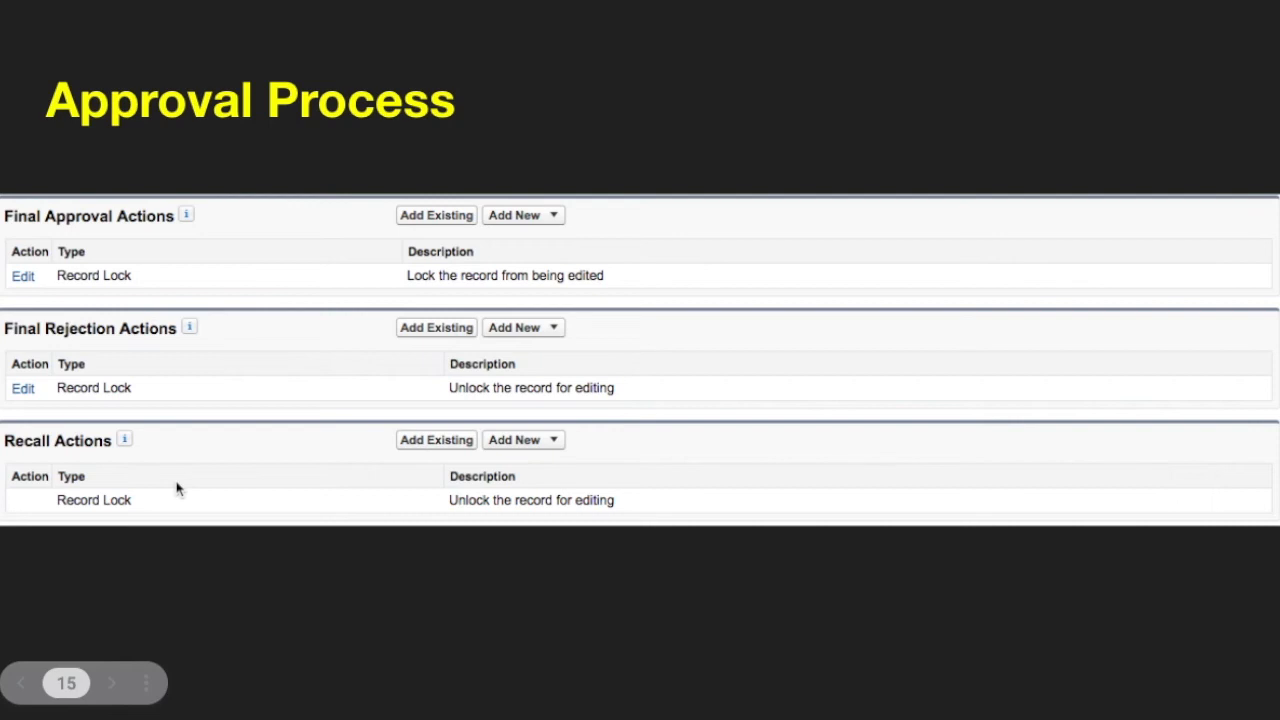
pyautogui.moveTo(400, 498)
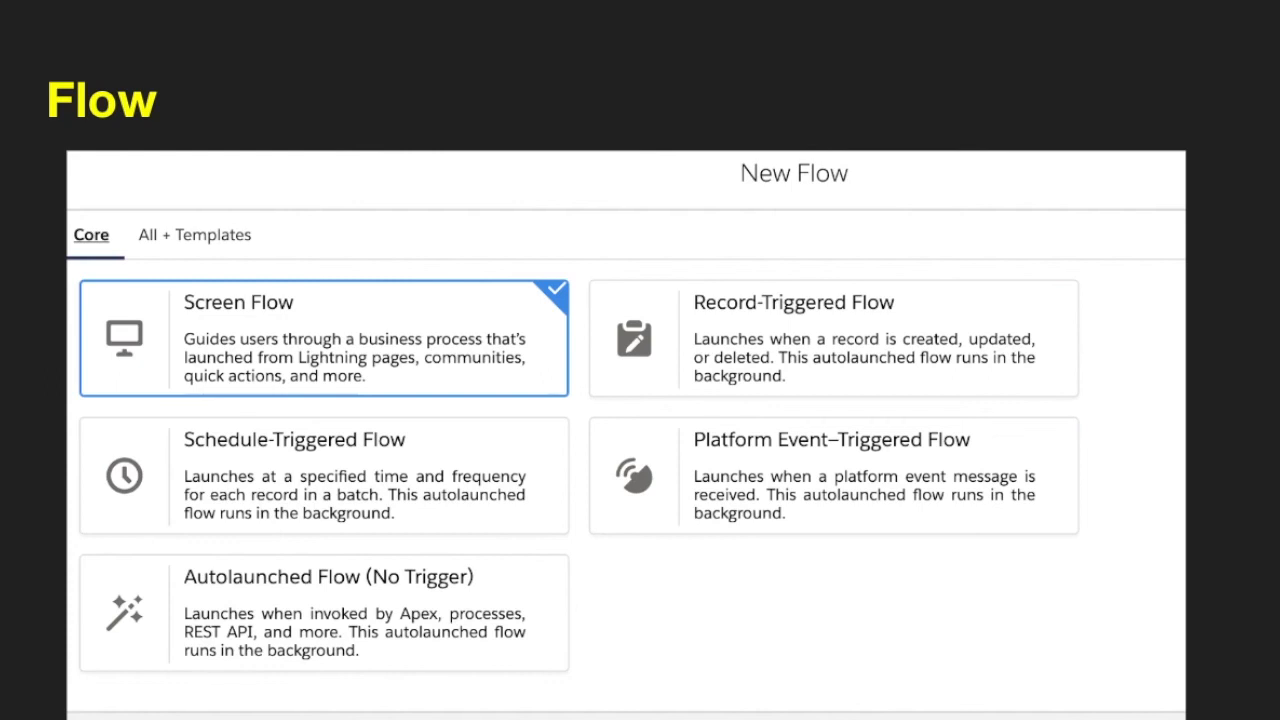
pyautogui.moveTo(754, 346)
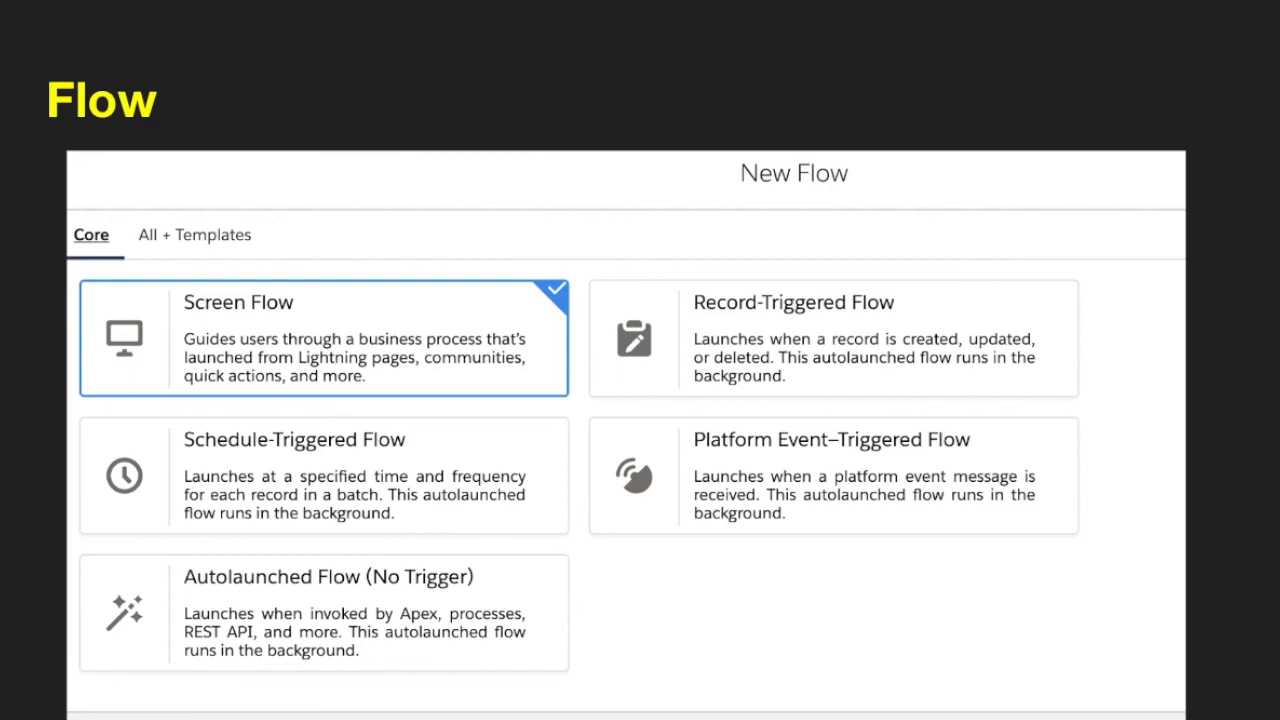
pyautogui.moveTo(765, 493)
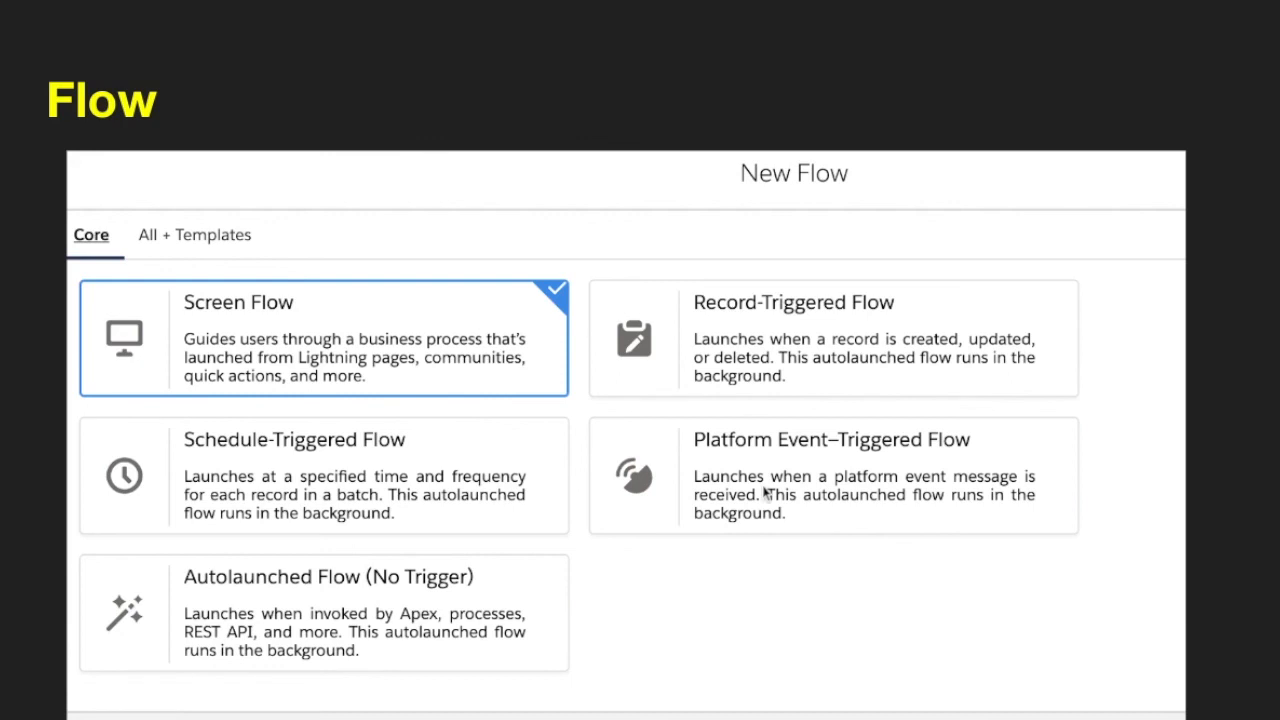
pyautogui.moveTo(767, 485)
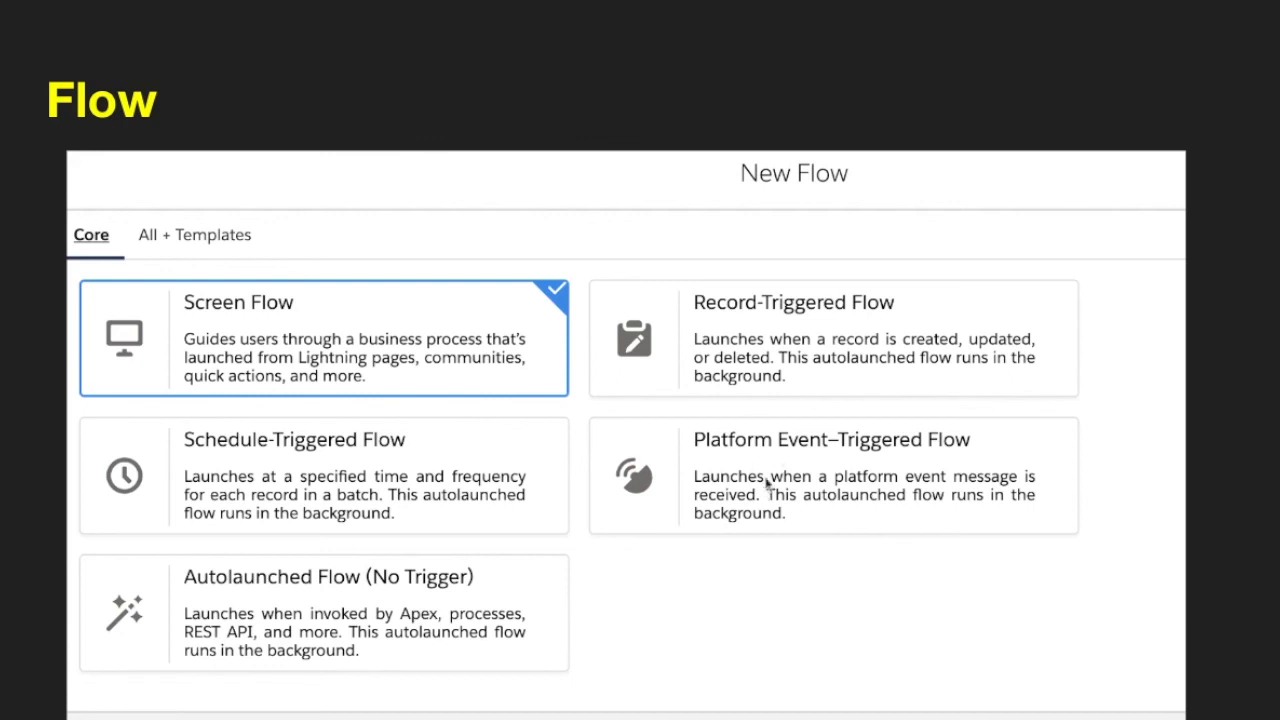
pyautogui.moveTo(765, 475)
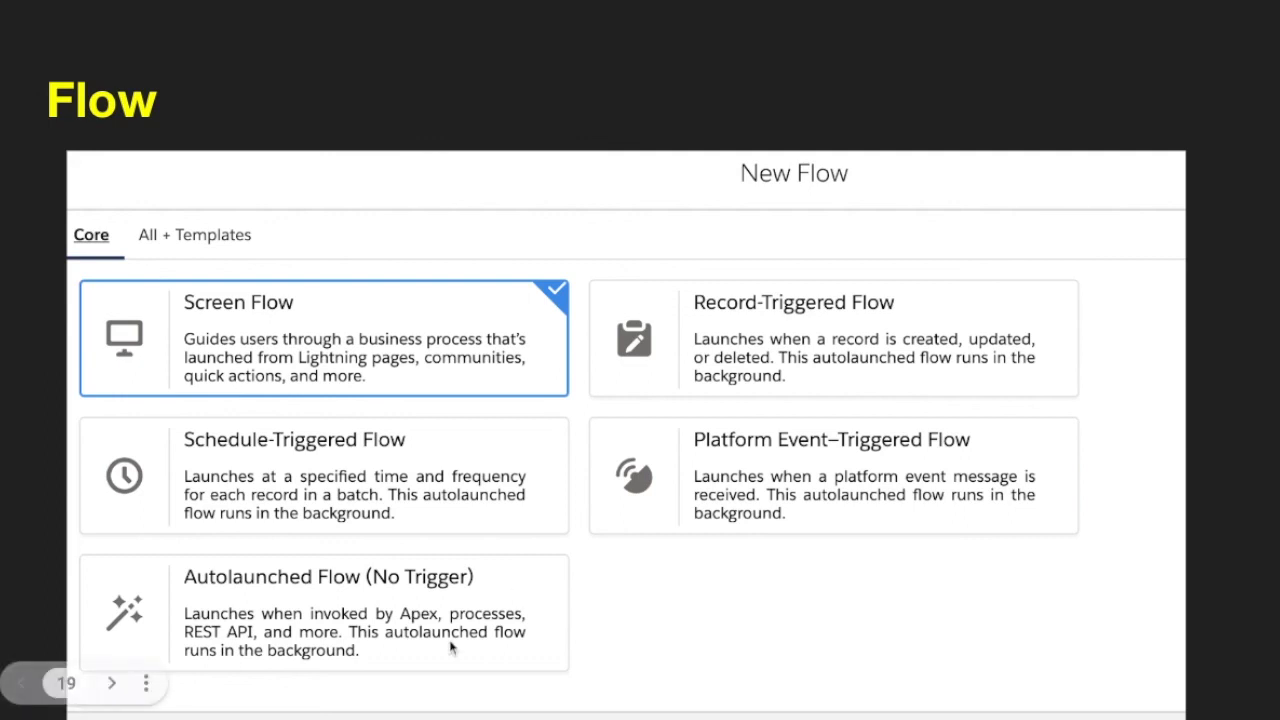
pyautogui.moveTo(434, 641)
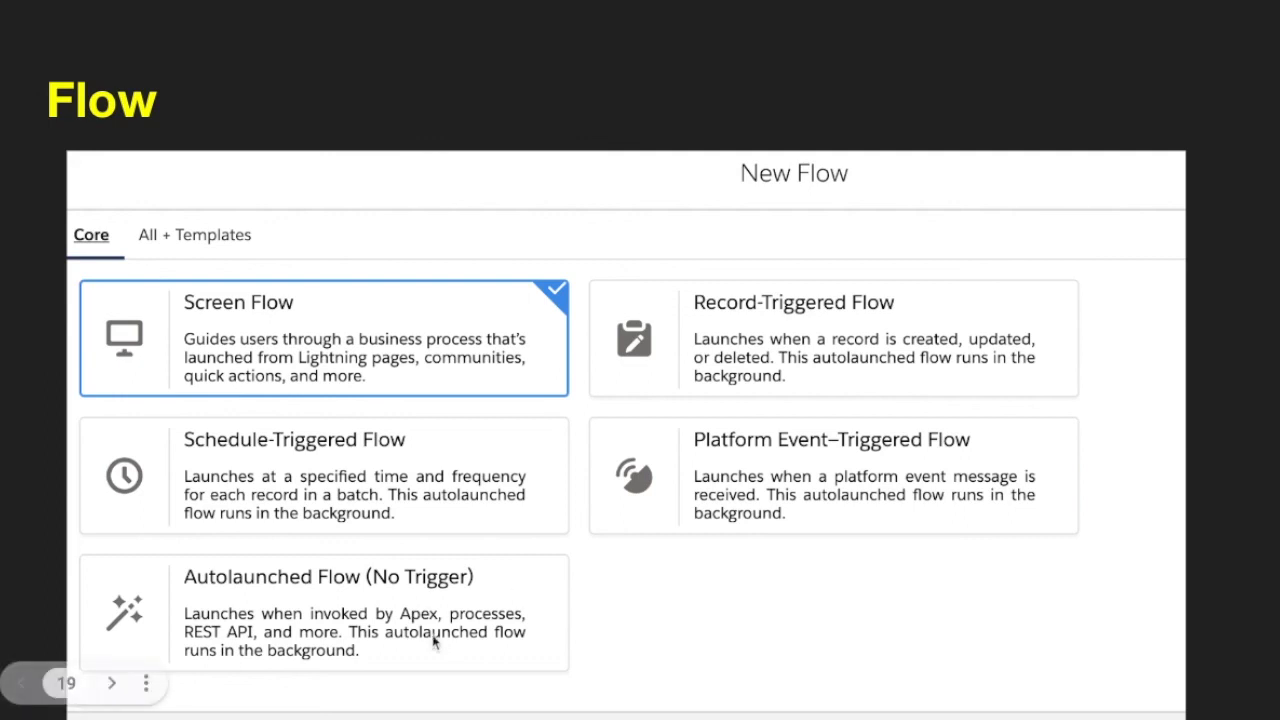
pyautogui.moveTo(420, 623)
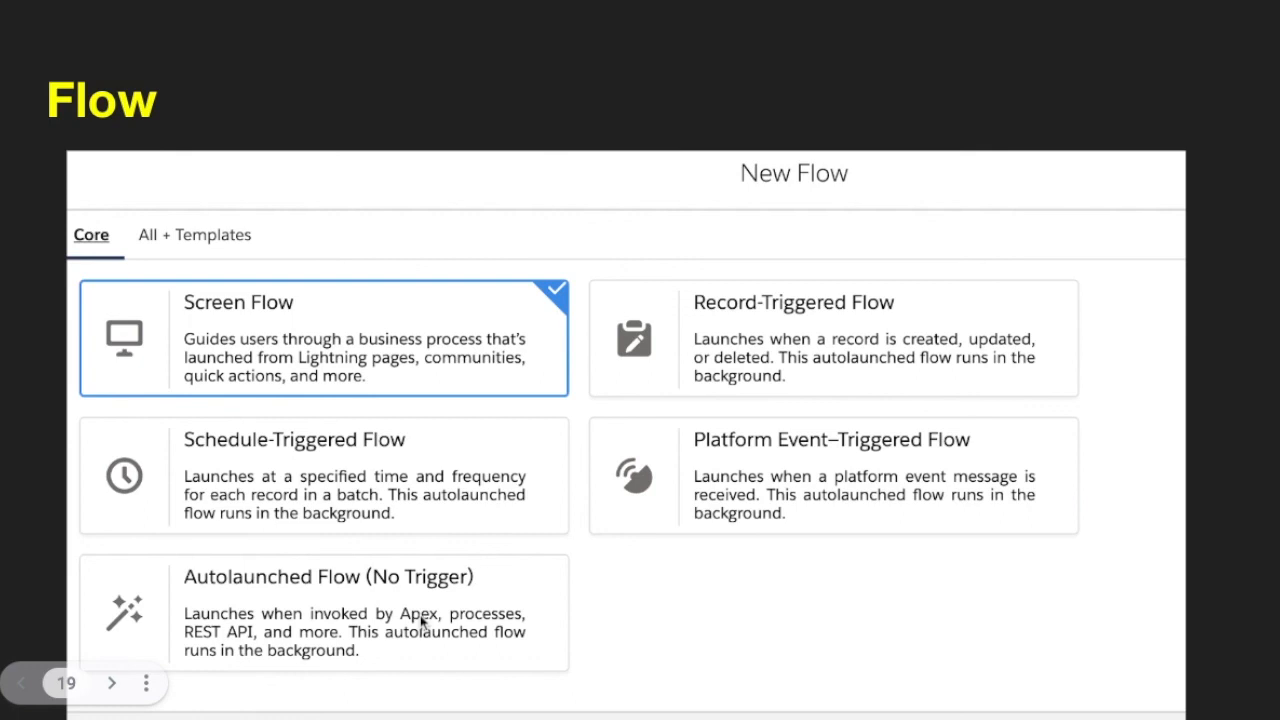
pyautogui.moveTo(615, 385)
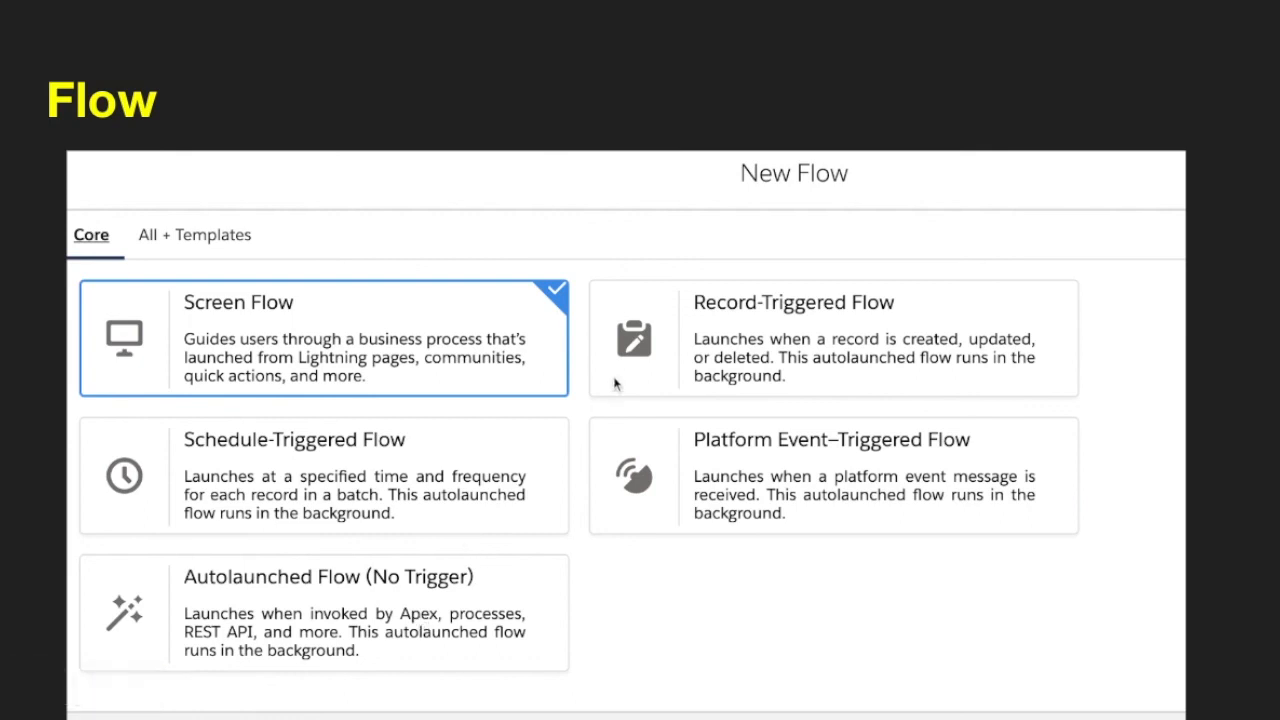